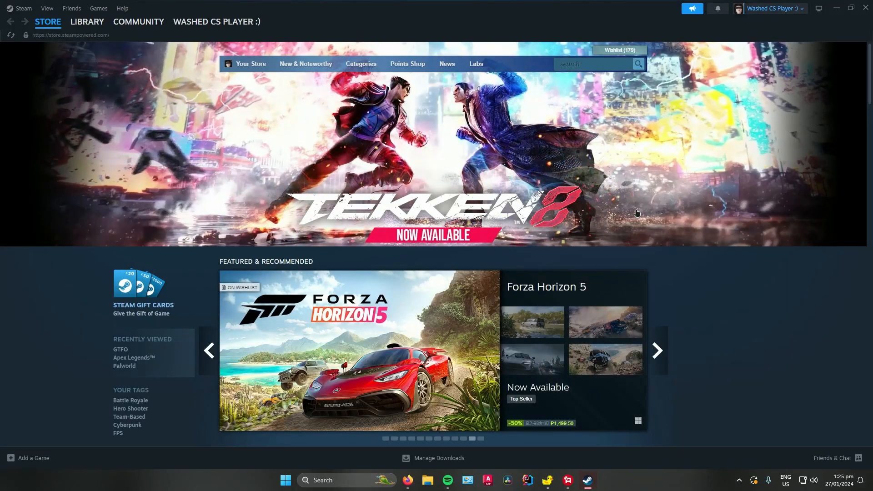
Reach the Storage page of Steam settings and expand the D: library folder's options
click(657, 350)
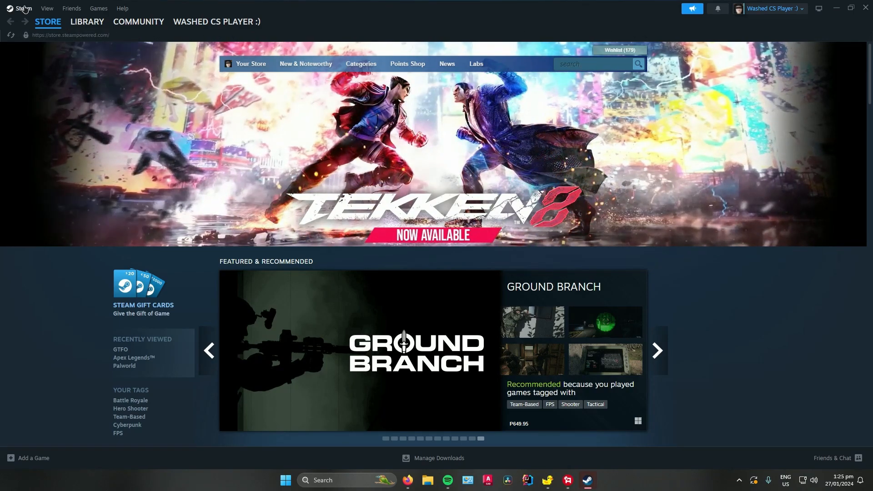
click(22, 8)
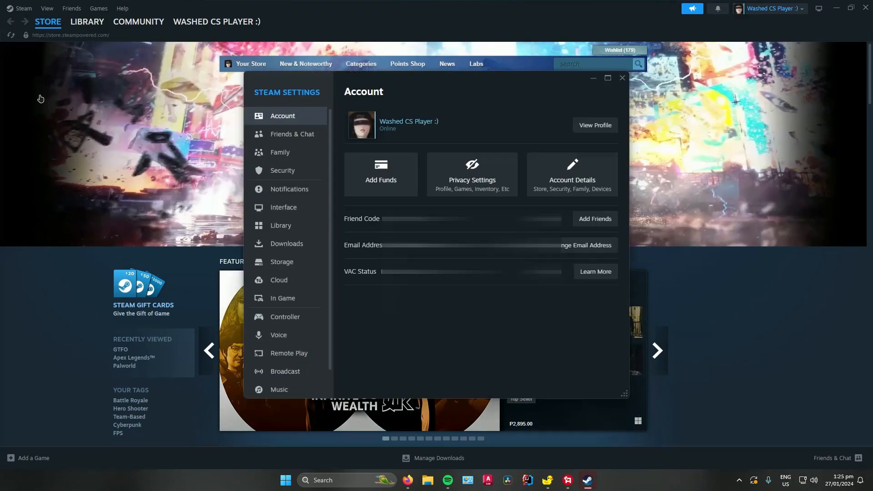
click(282, 262)
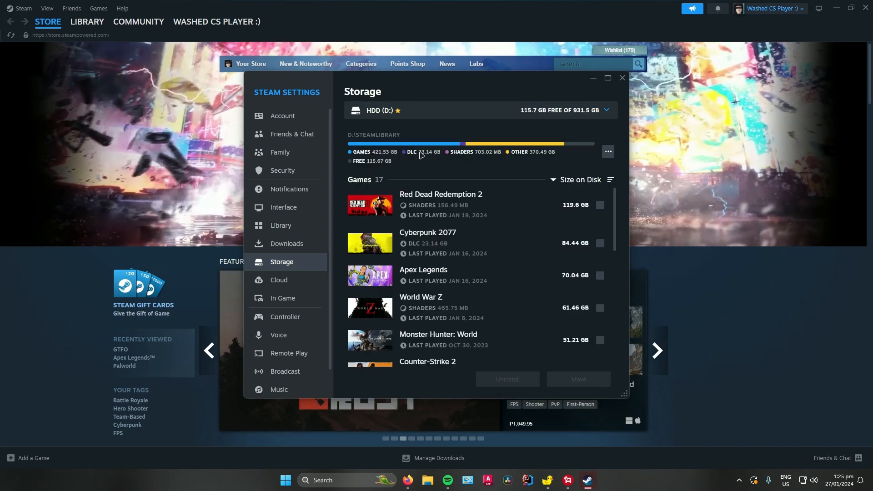
mouse_move(502, 135)
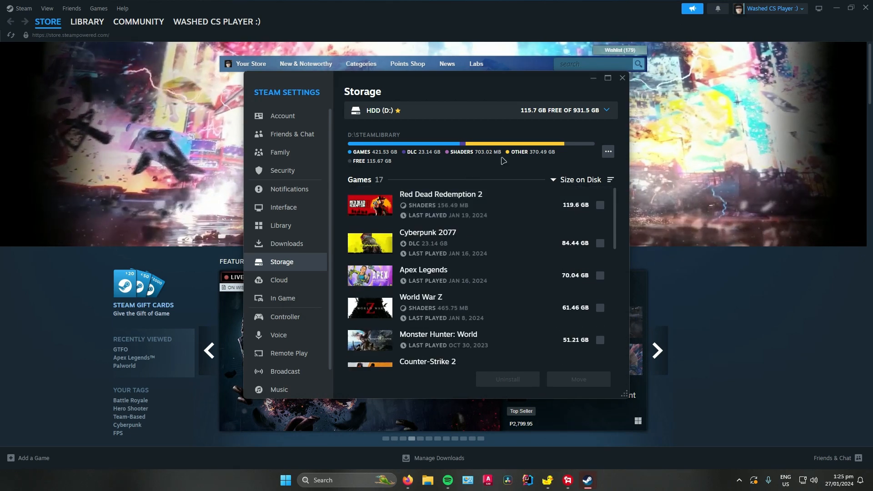
click(606, 152)
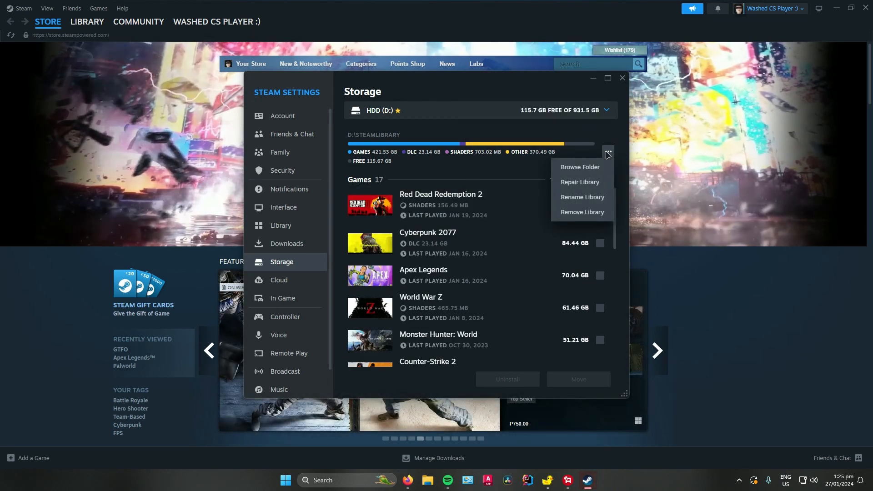
mouse_move(579, 168)
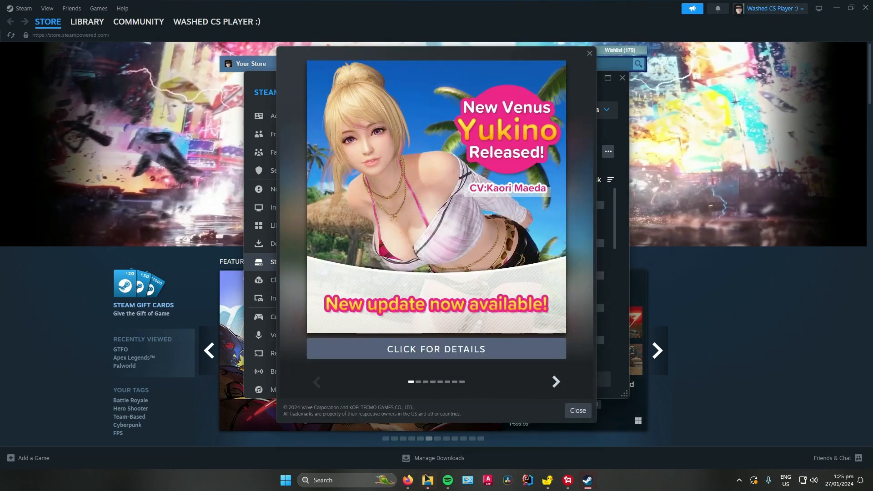
Browse the D: library folder in File Explorer and look through its 'common' folder of installed games
click(427, 479)
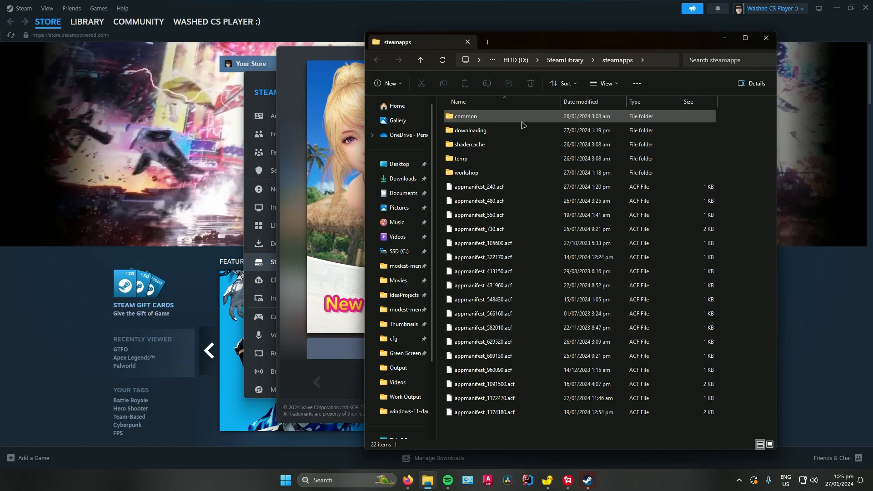
double_click(464, 115)
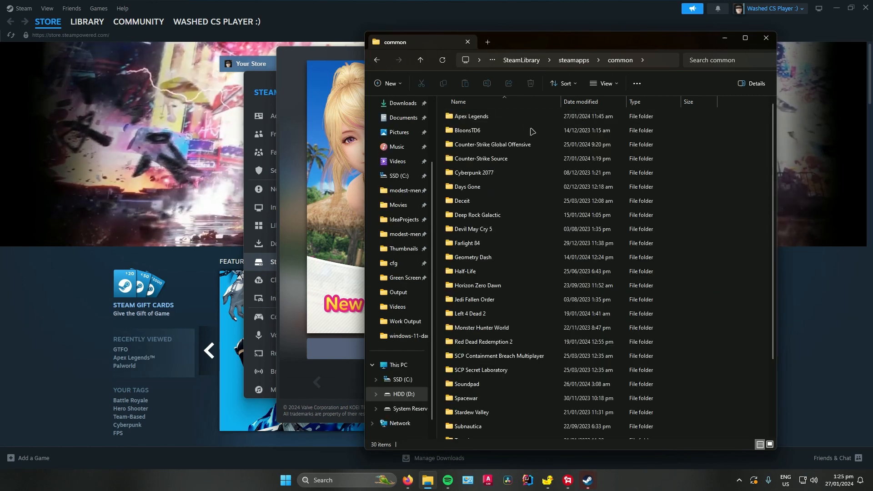
scroll(down, 3)
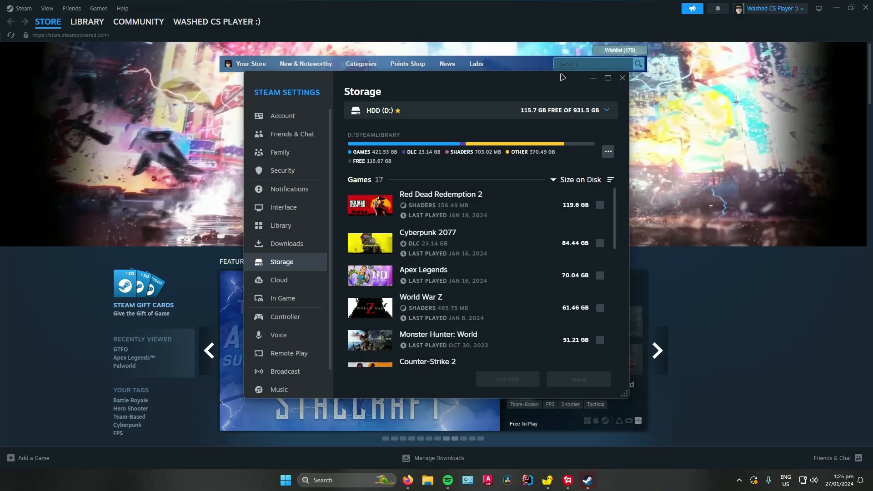
Leave settings for the Library and bring up Counter-Strike 2's options to browse its local files
click(622, 77)
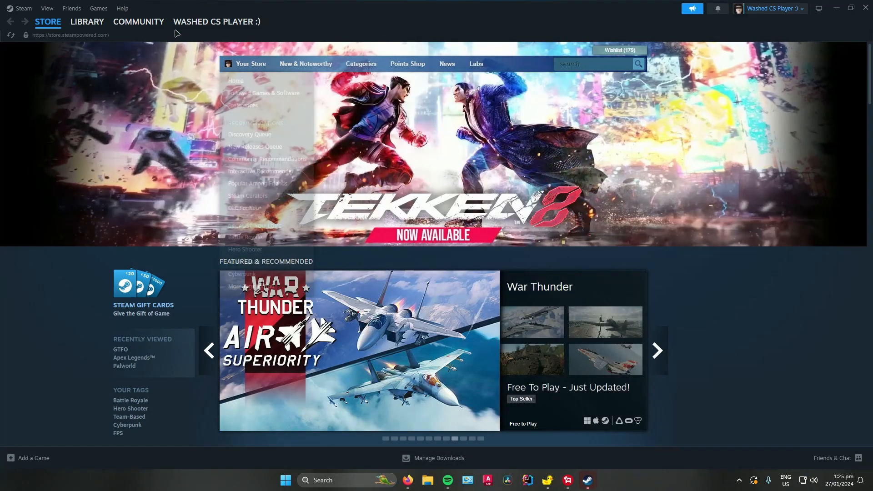
click(88, 21)
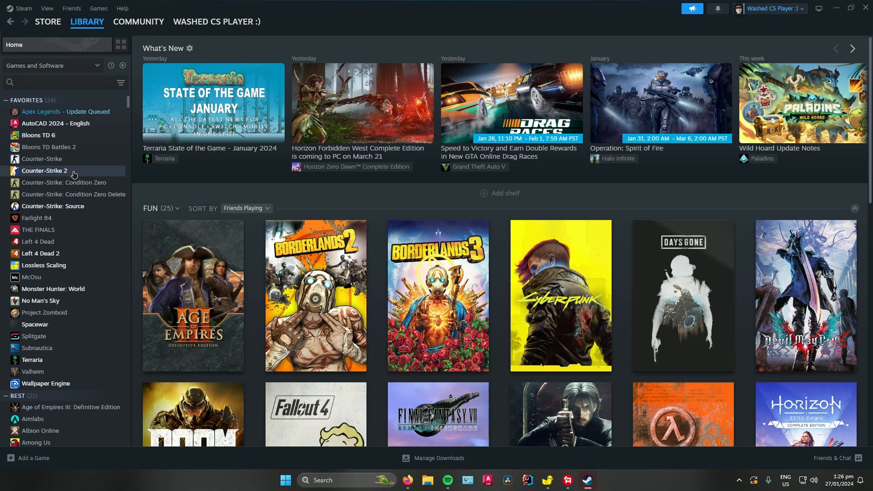
right_click(43, 170)
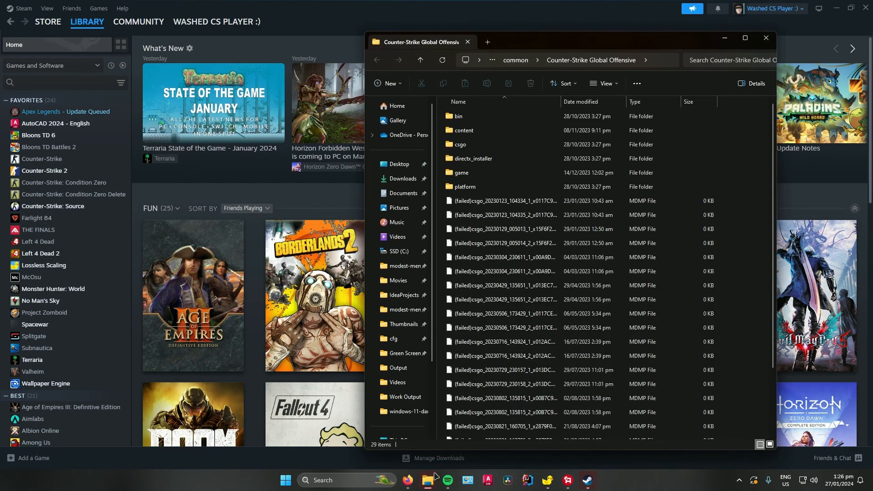
mouse_move(497, 139)
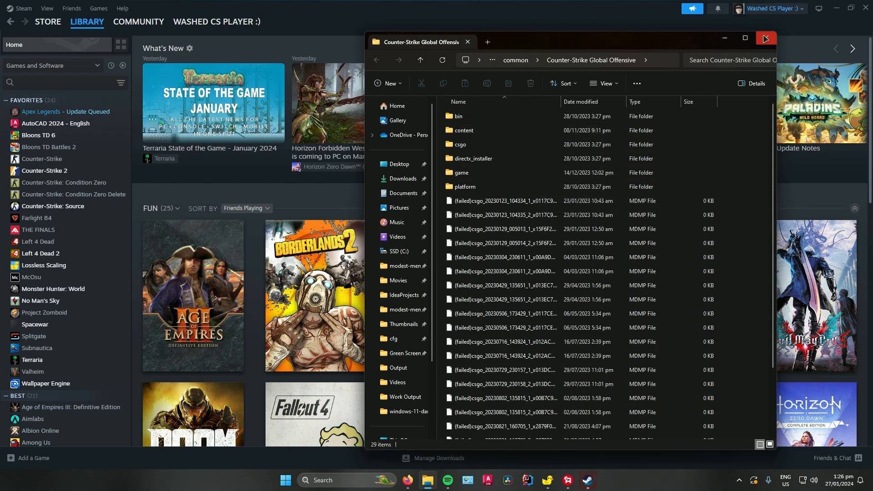
Close the File Explorer window showing the Counter-Strike Global Offensive install folder
click(762, 38)
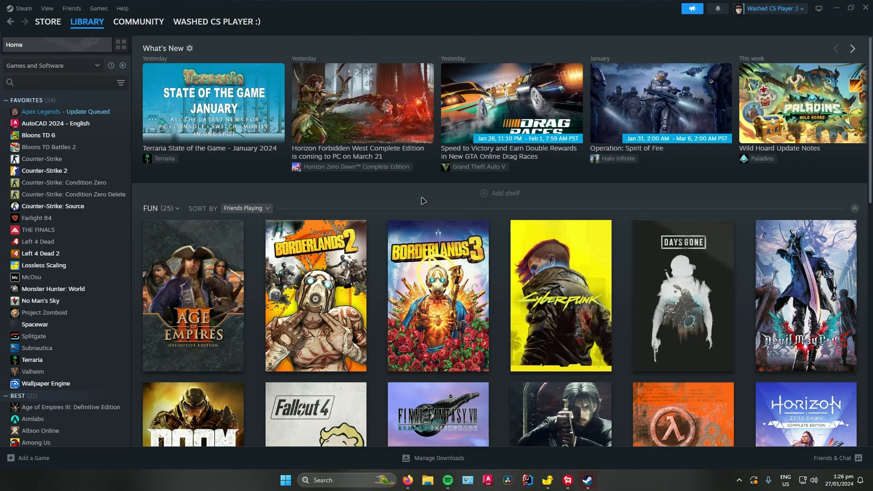